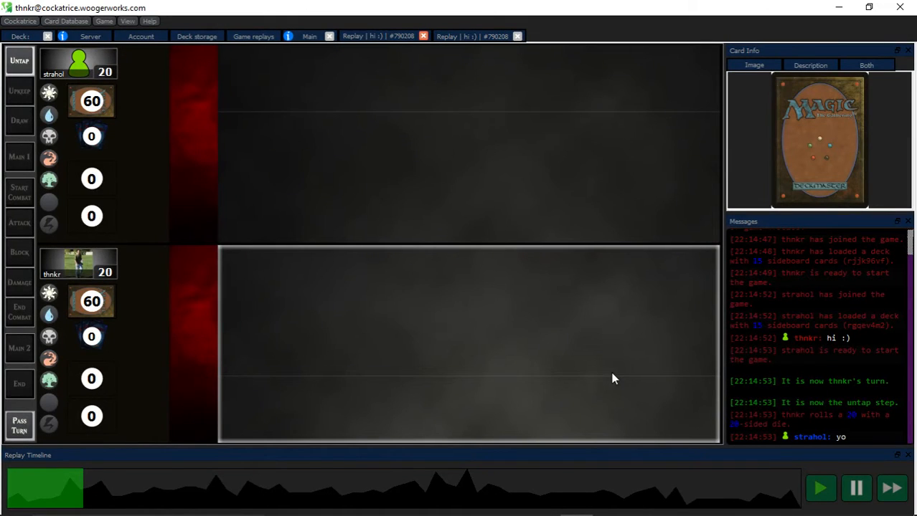
mouse_move(560, 345)
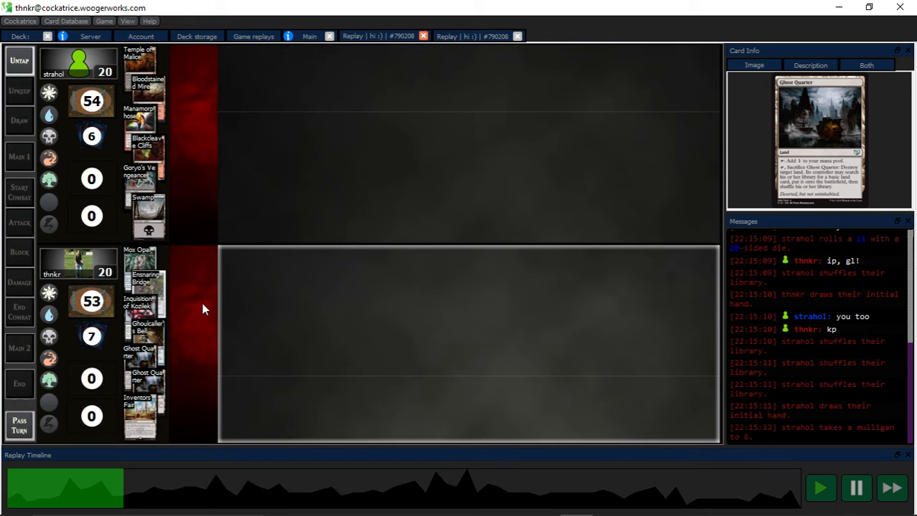
mouse_move(179, 417)
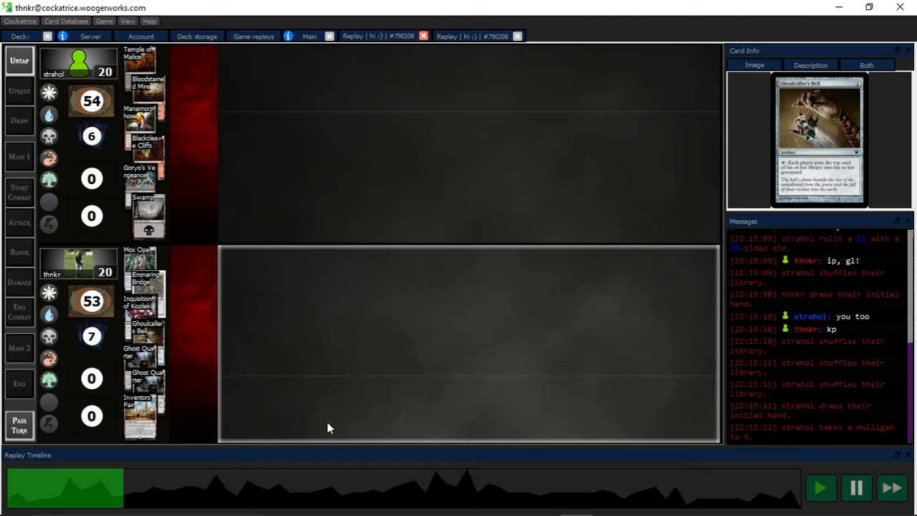
mouse_move(330, 390)
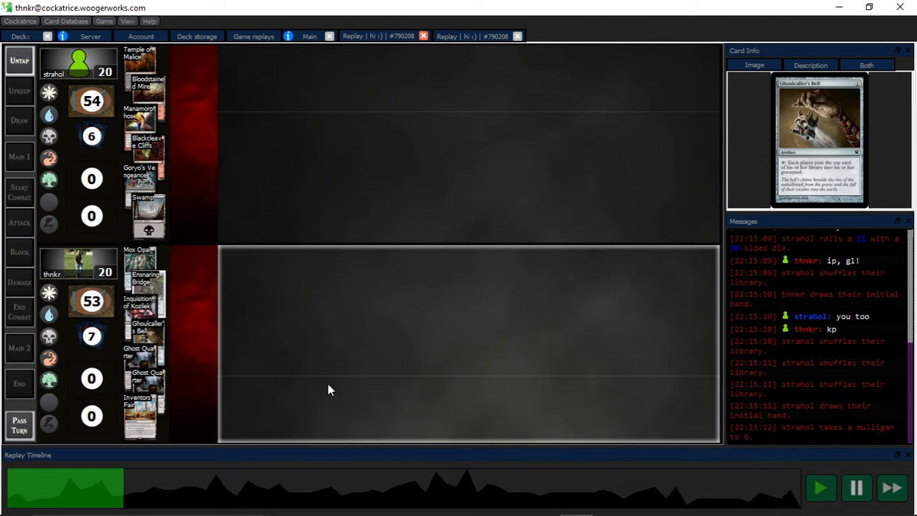
Step: Resume the first replay and watch until Ghost Quarter is tapped on the battlefield
left_click(855, 489)
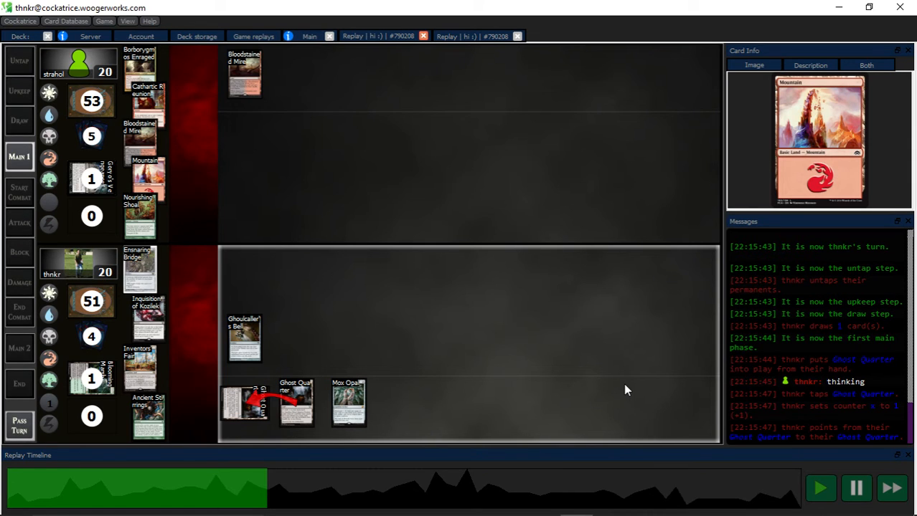
Step: Keep the replay running and dismiss the revealed-hand window from Inquisition of Kozilek
left_click(855, 488)
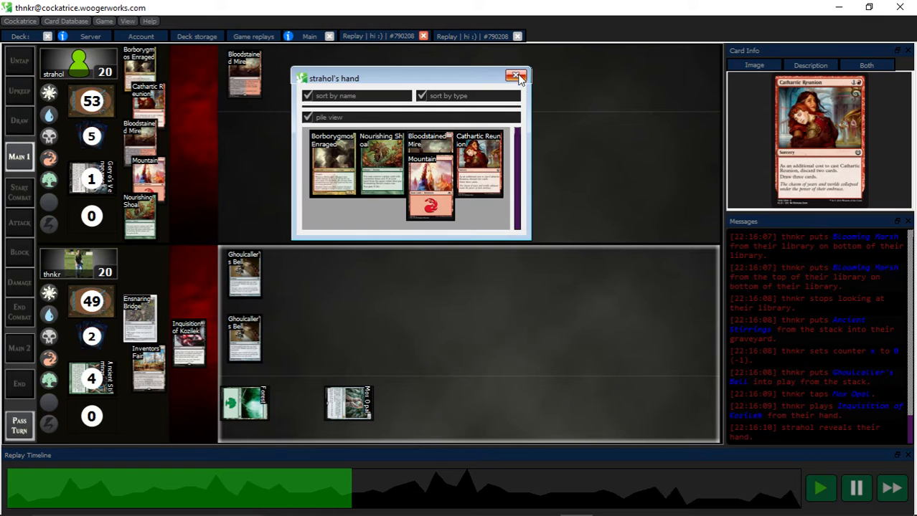
left_click(517, 76)
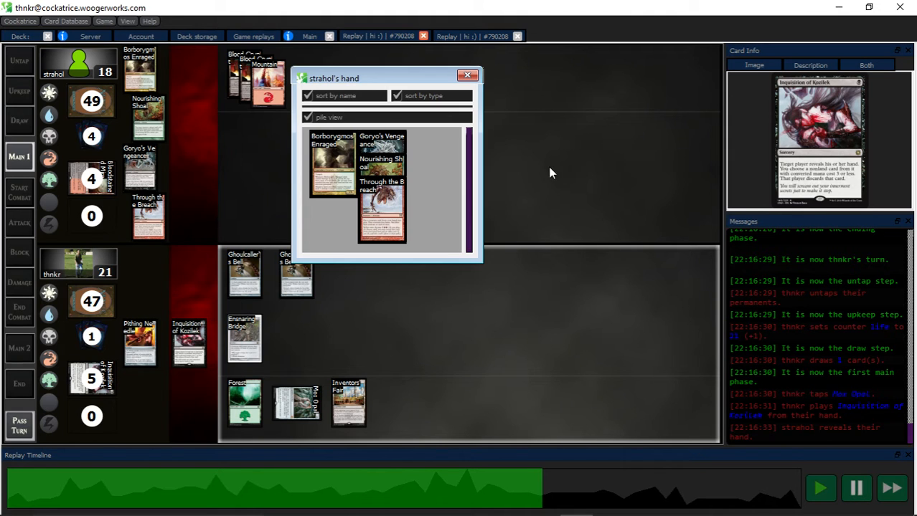
Step: Let the first replay run to the opponent's concede after Pithing Needle names Borborygmos Enraged
left_click(467, 75)
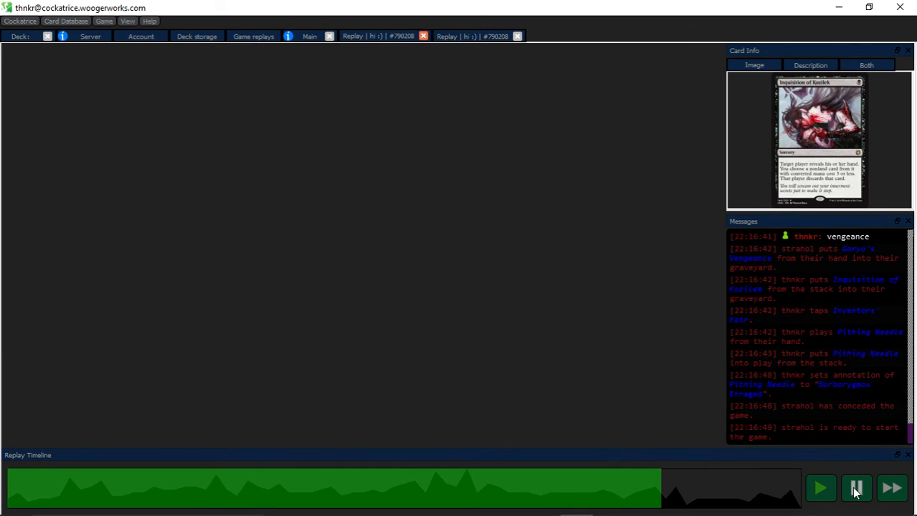
Step: Close the finished replay tab, leaving the second replay at its opening hand
left_click(378, 36)
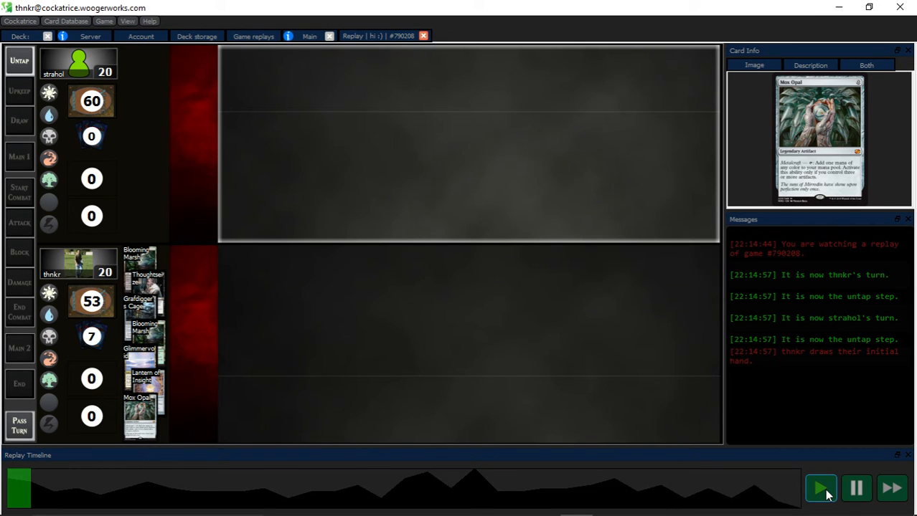
Step: Play the second replay until Thoughtseize reveals strahol's hand after Blooming Marsh
left_click(820, 488)
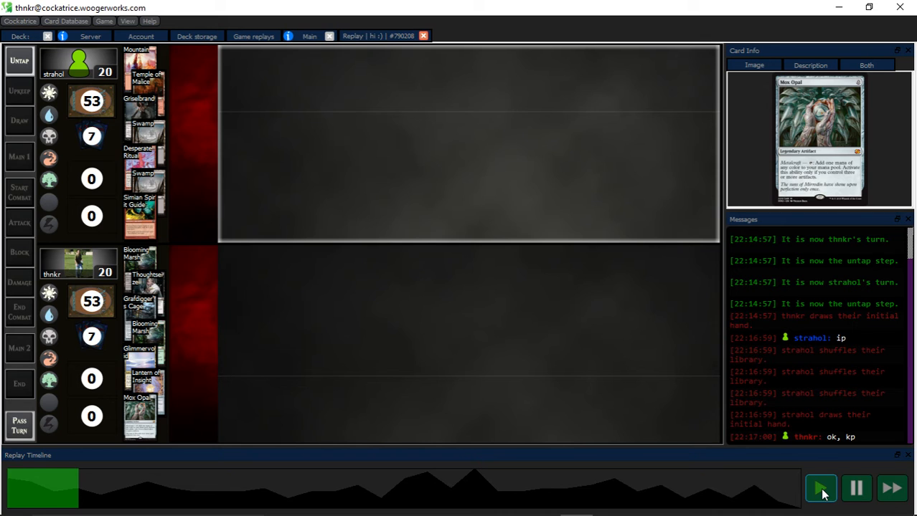
left_click(820, 488)
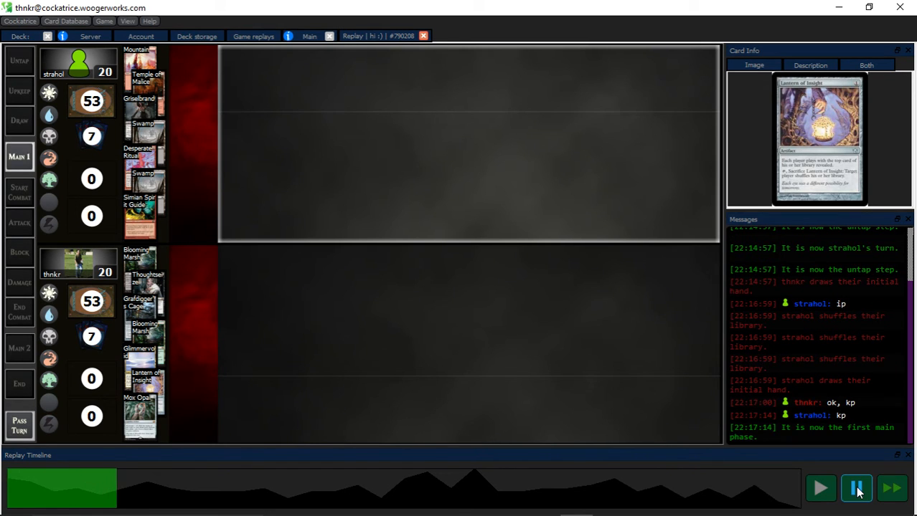
left_click(891, 489)
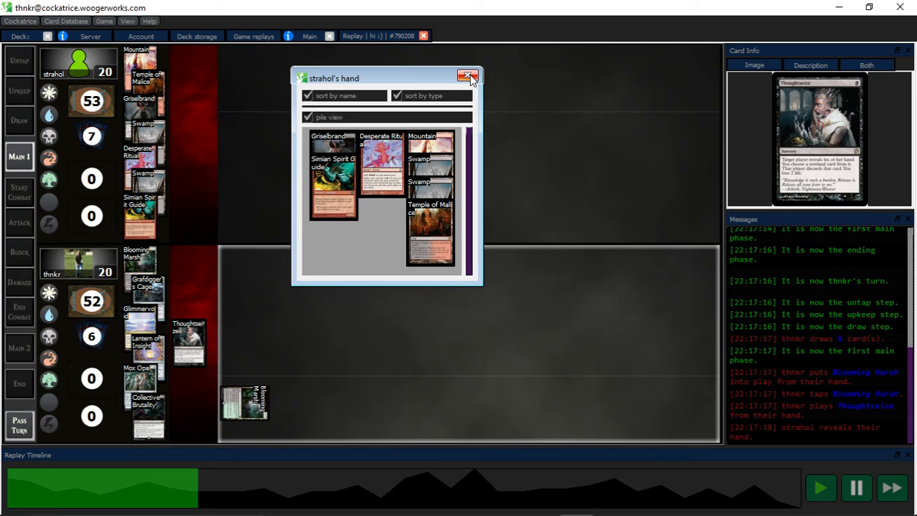
left_click(469, 76)
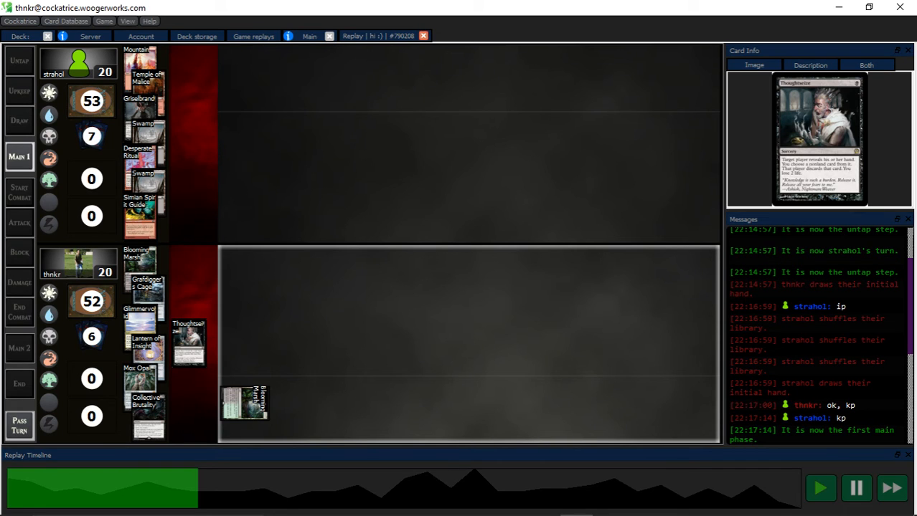
mouse_move(250, 120)
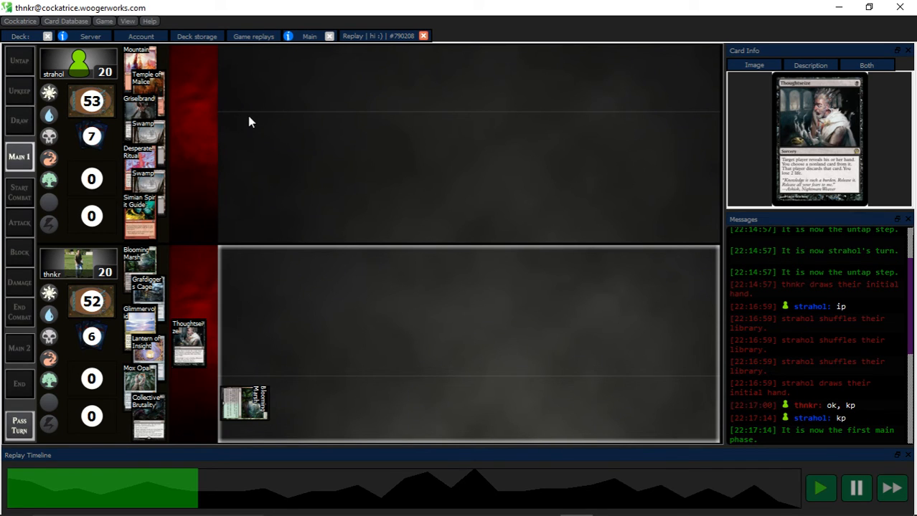
mouse_move(664, 302)
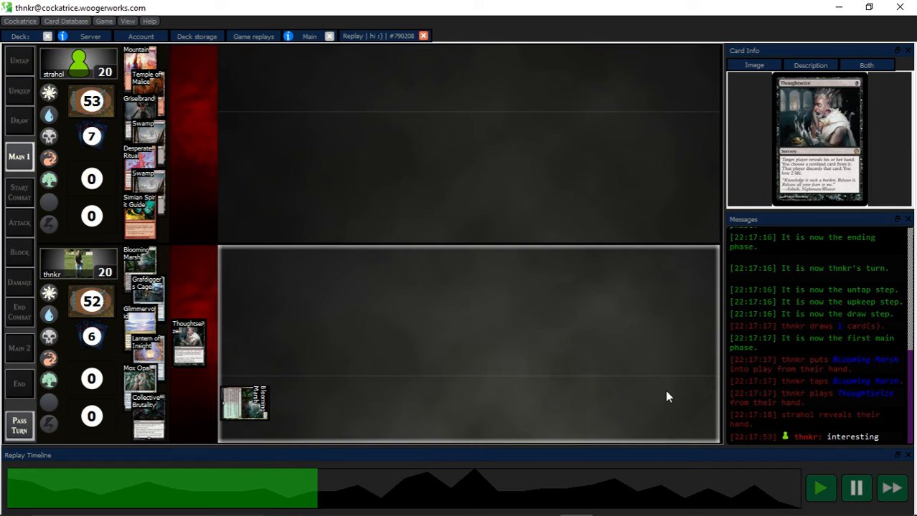
mouse_move(188, 120)
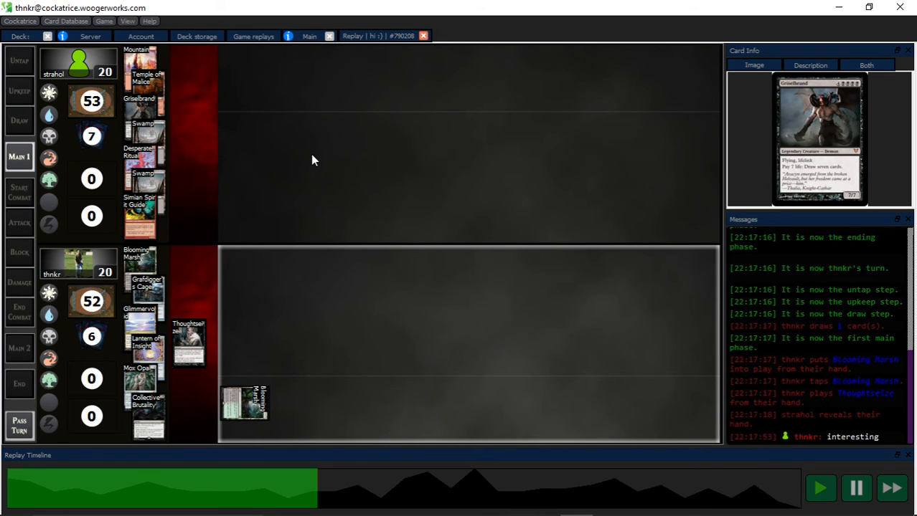
mouse_move(318, 166)
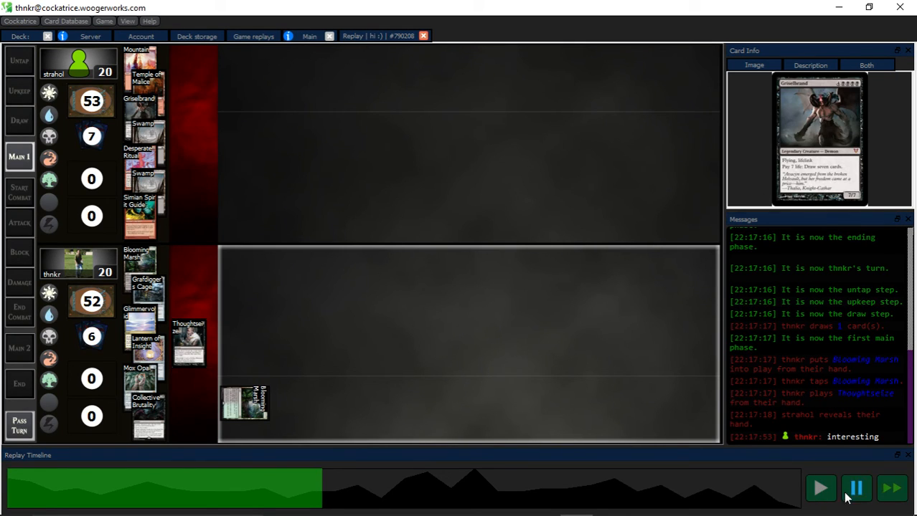
Step: Continue playback to strahol's turn, with Griselbrand discarded and Temple of Malice entering tapped
left_click(855, 488)
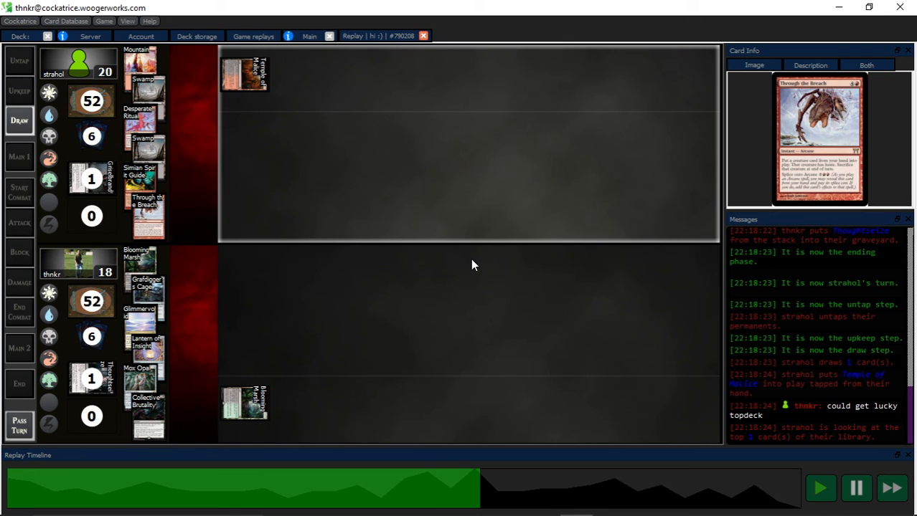
Step: Run the second replay through Codex Shredder, Mox Opal and Grafdigger's Cage until the board clears
left_click(856, 488)
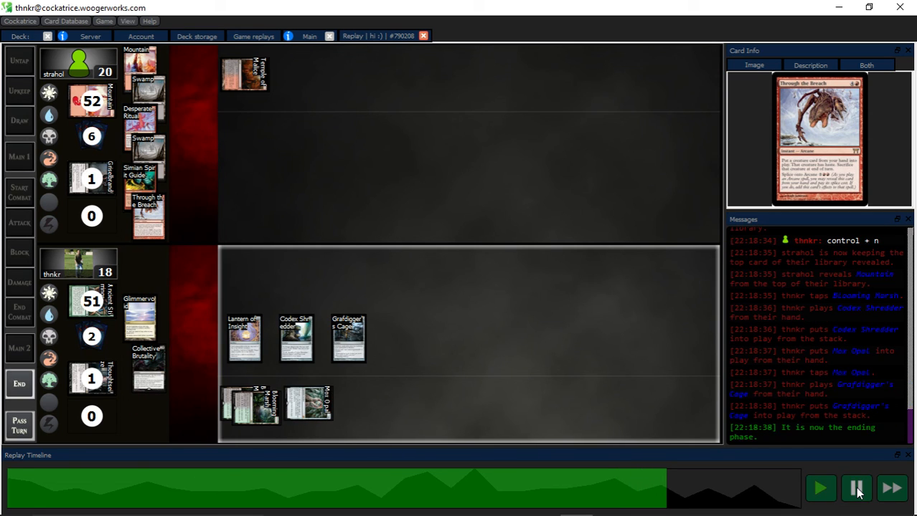
mouse_move(846, 489)
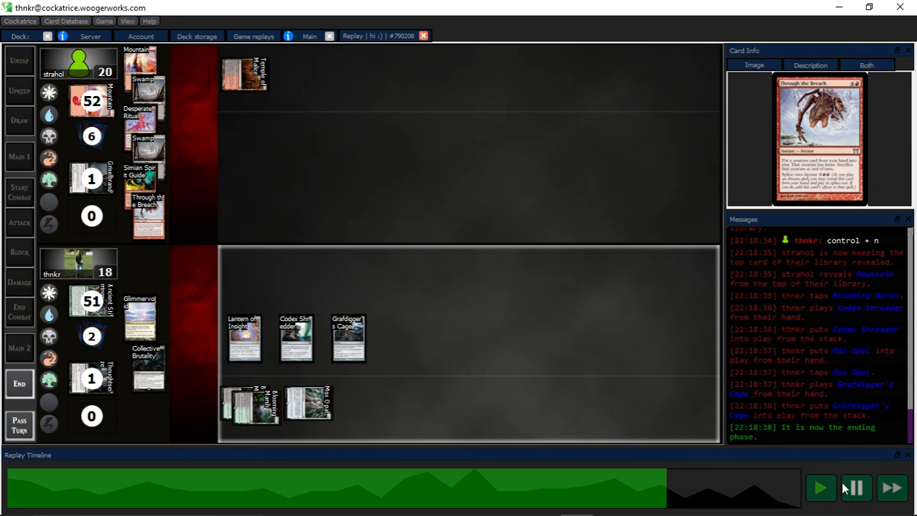
mouse_move(141, 179)
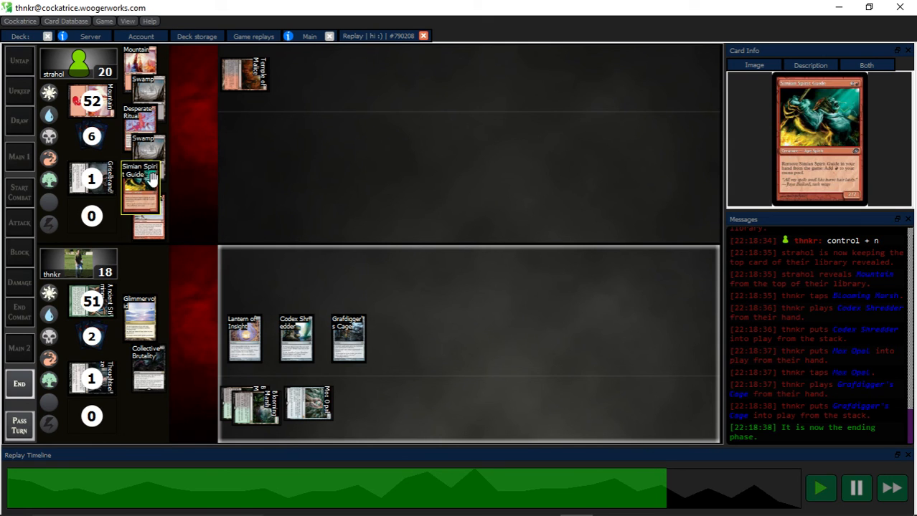
mouse_move(148, 215)
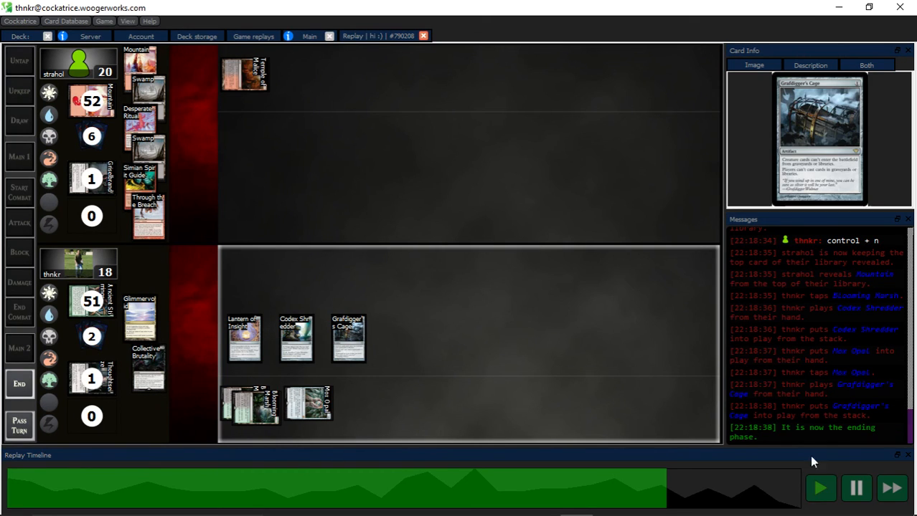
left_click(856, 489)
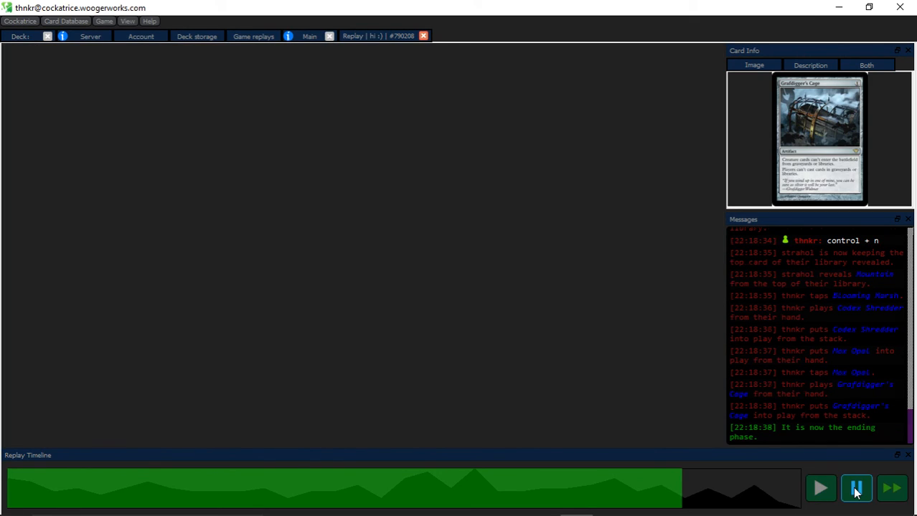